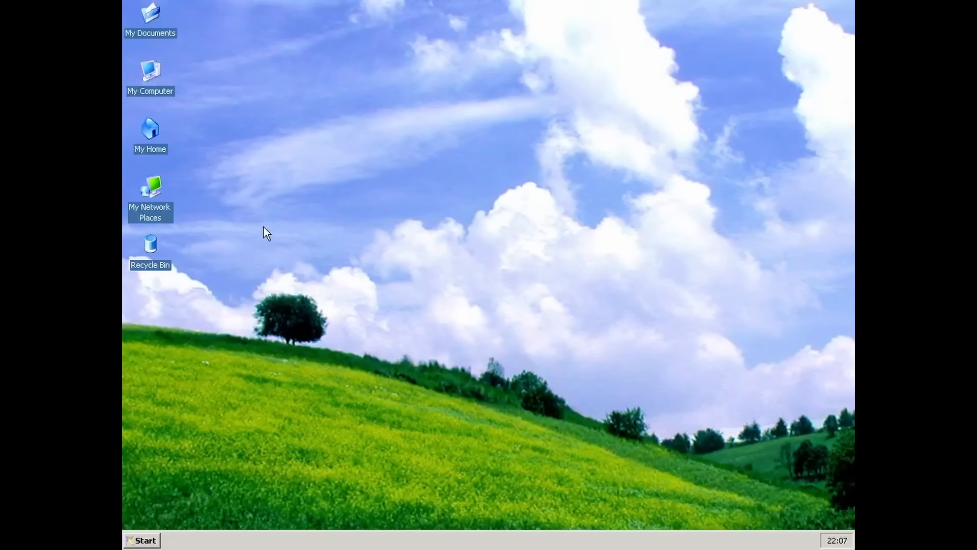
Set Red_moon_desert as the stretched desktop background in Display Properties
left_click(142, 539)
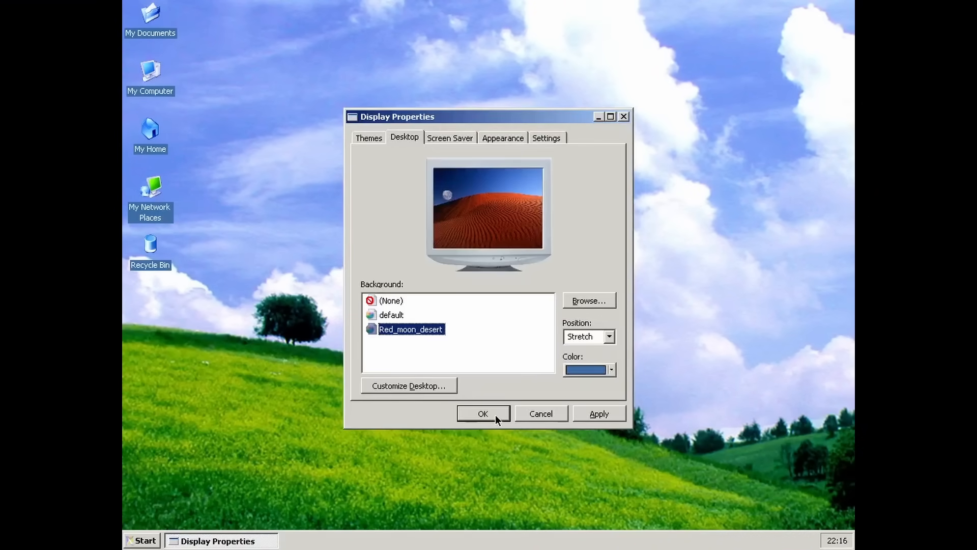
left_click(482, 413)
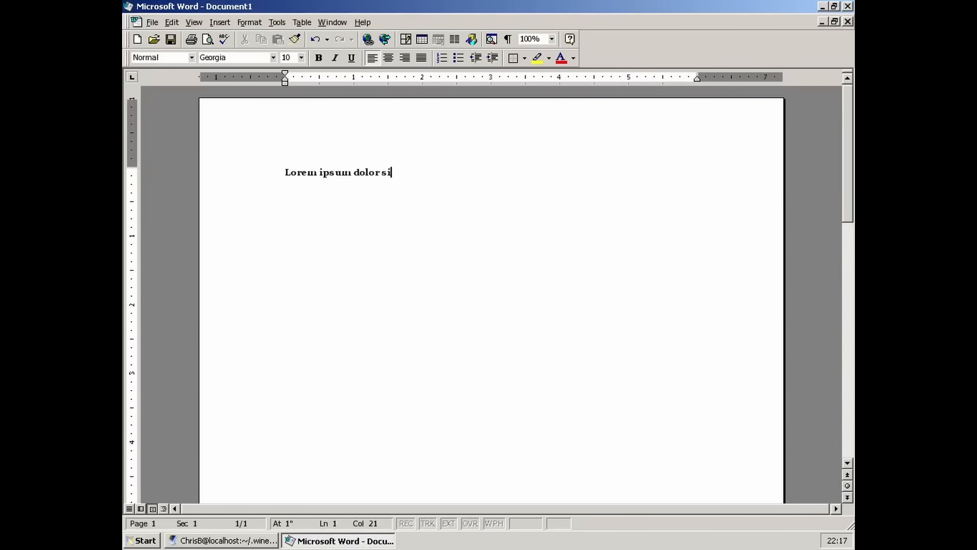
Switch to the Microsoft Word window showing Document1's bold Georgia Lorem ipsum line
left_click(224, 540)
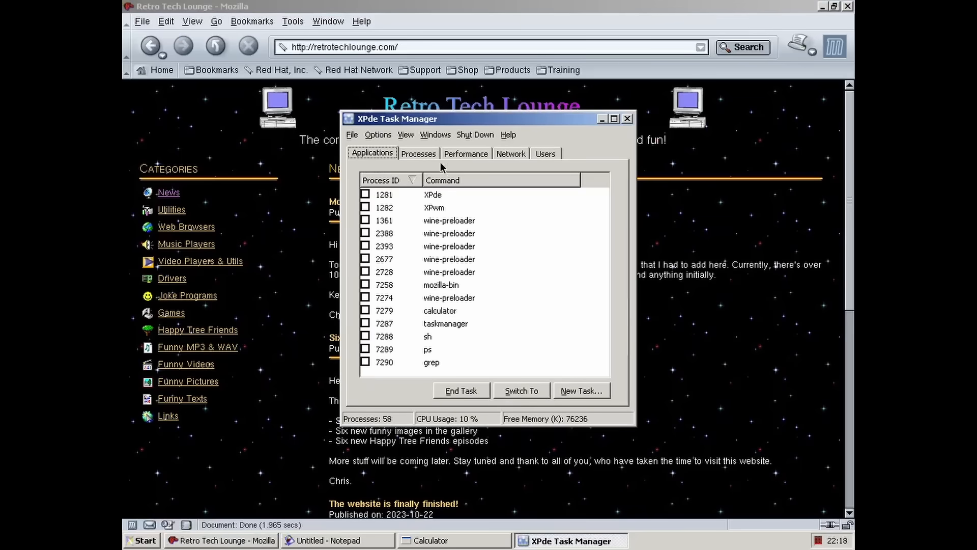
Show the Processes tab listing CPU, memory, user and PID per process
left_click(418, 153)
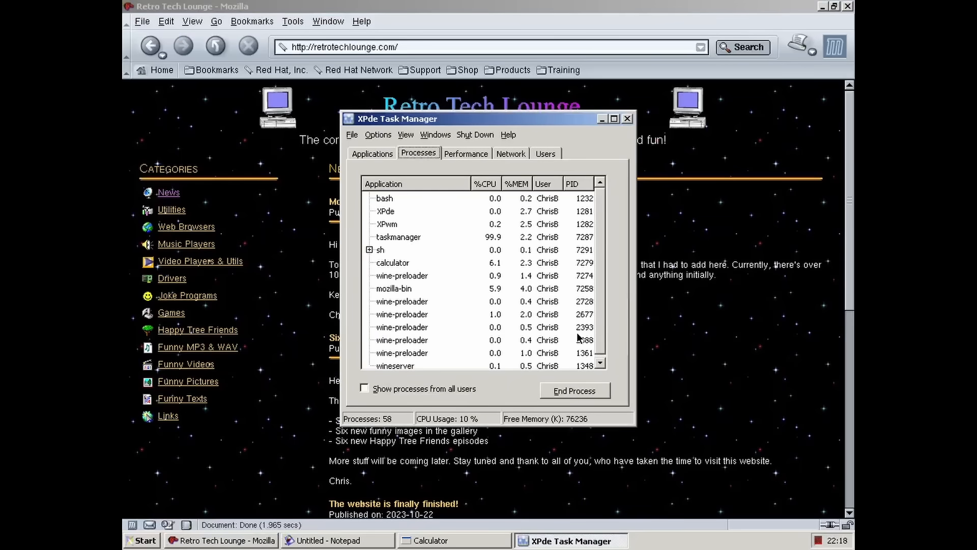